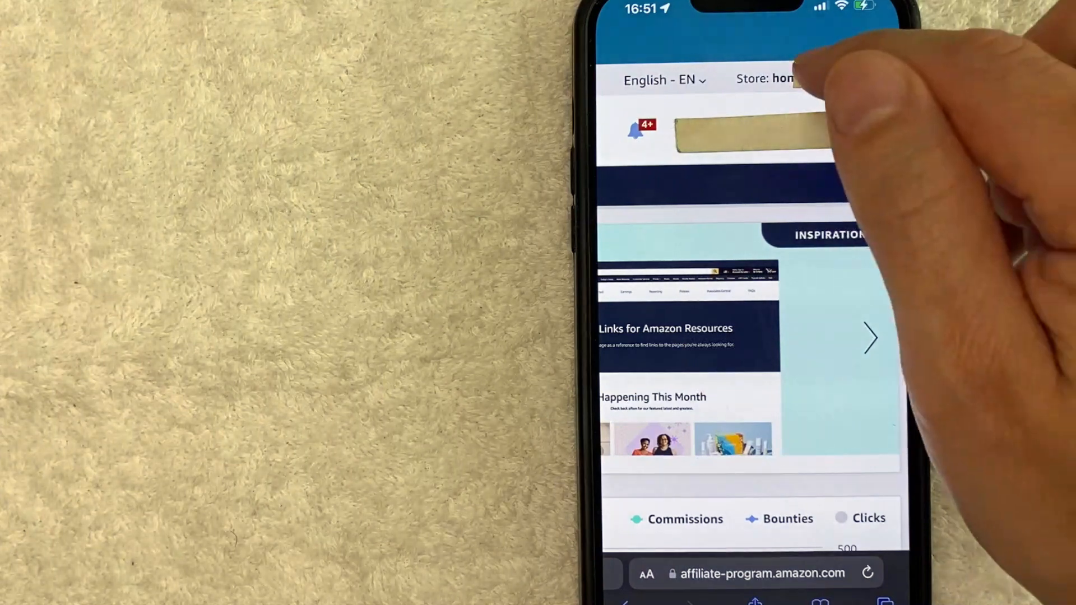
- Switch the active store ID to the influencer store ID via the header Store dropdown
left_click(789, 78)
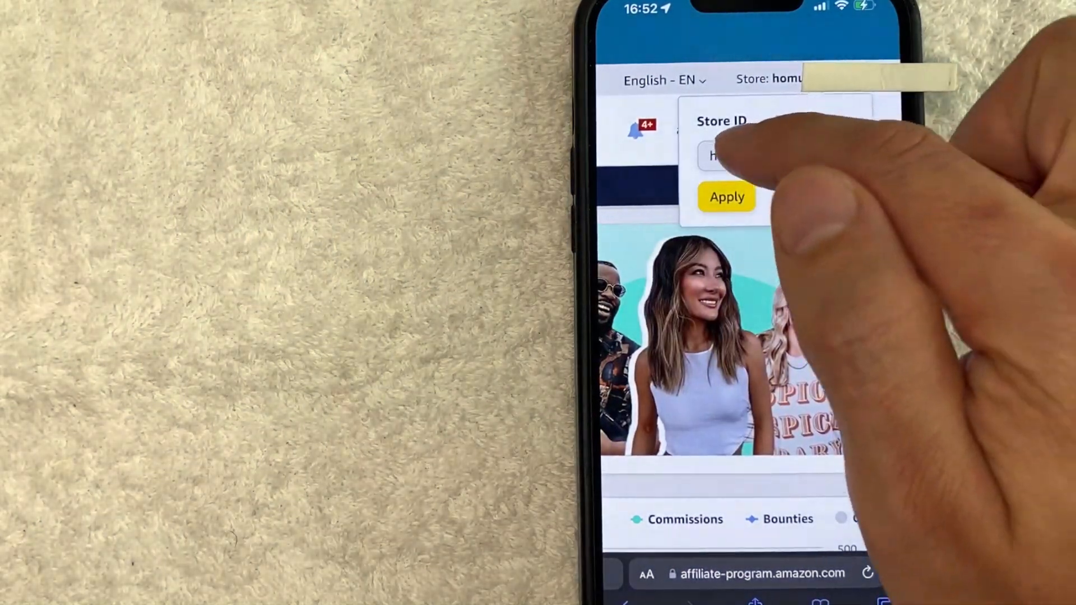
left_click(728, 156)
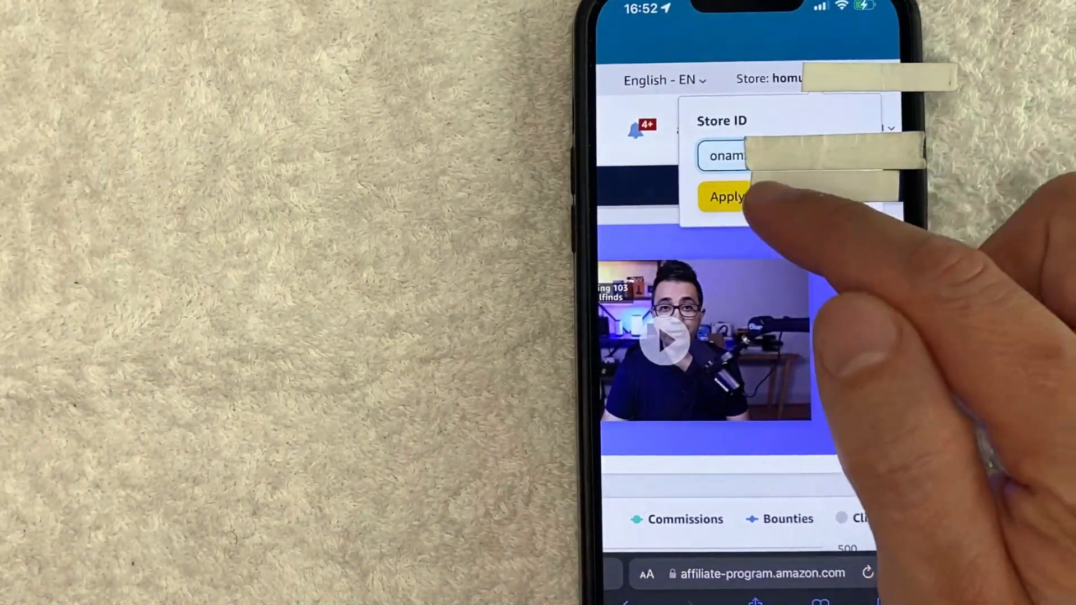
left_click(724, 197)
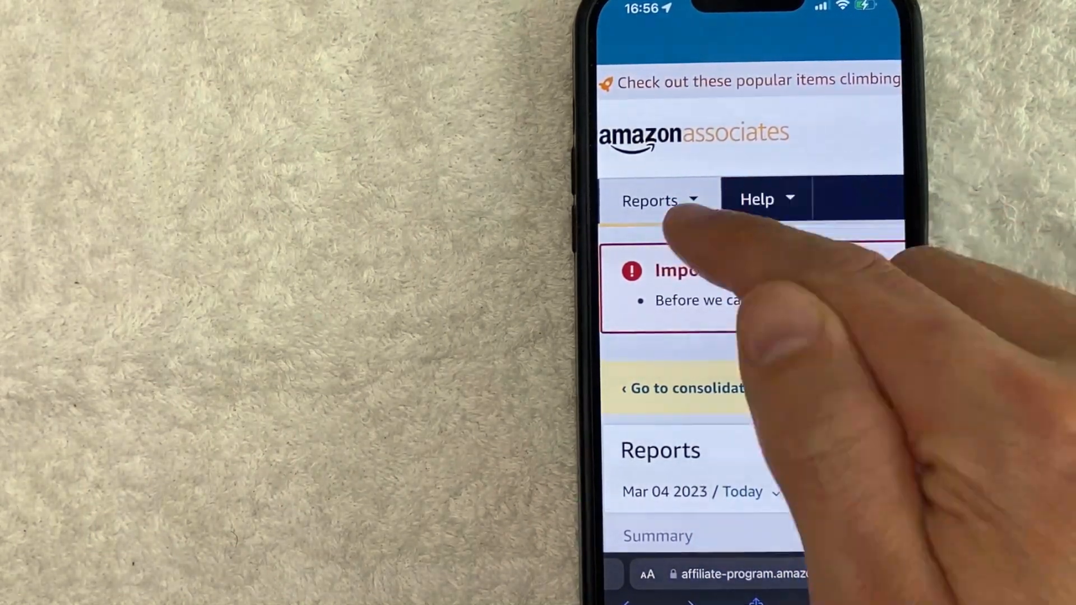
- Go to Help and choose Commission Income Statement to view category commission rates
left_click(757, 199)
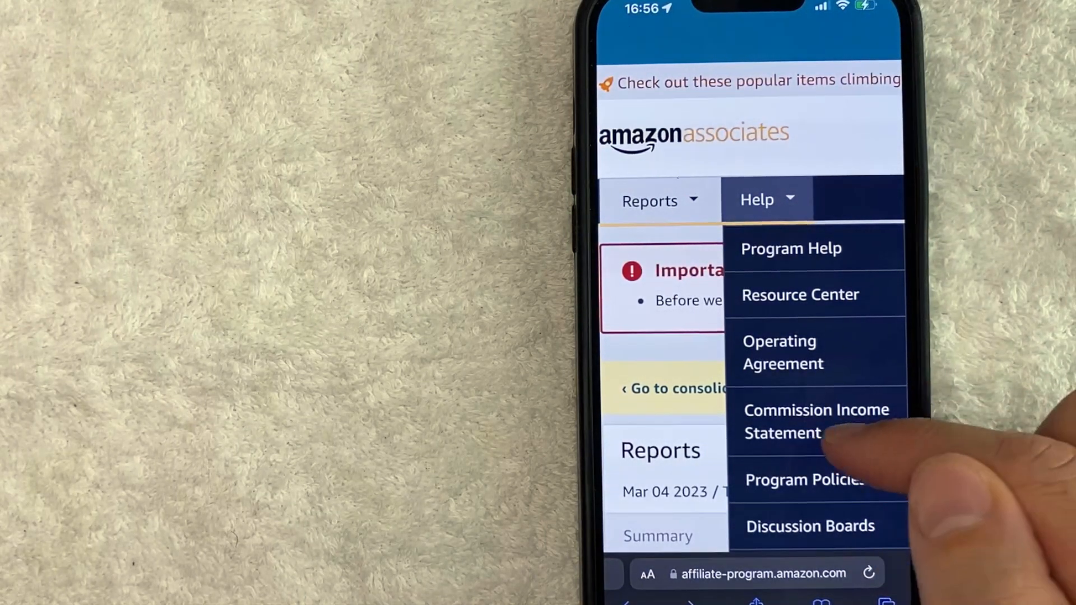
left_click(816, 421)
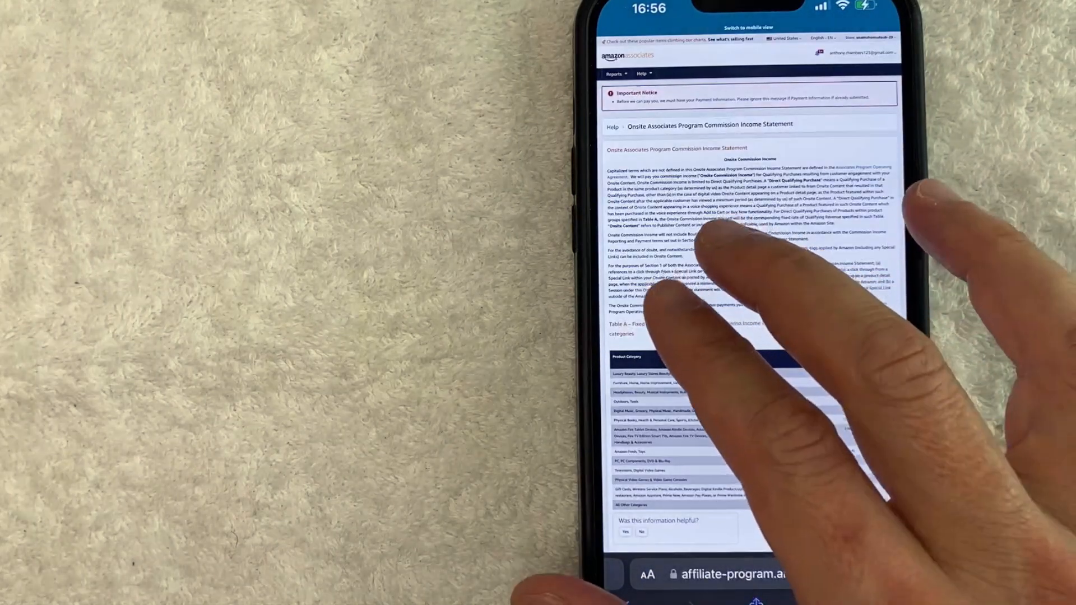
scroll("down", 3)
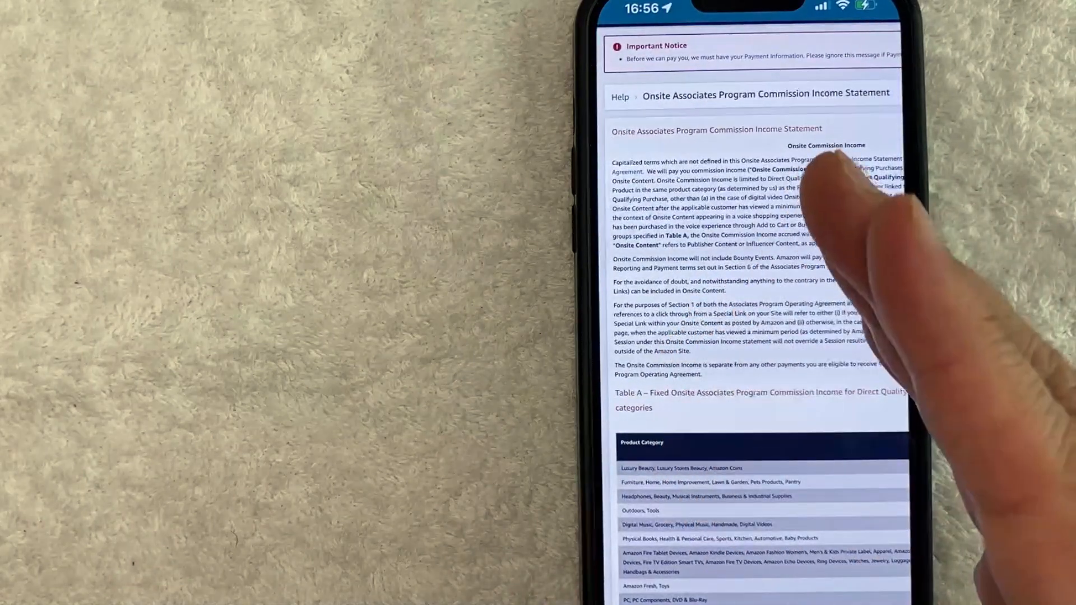
scroll("down", 3)
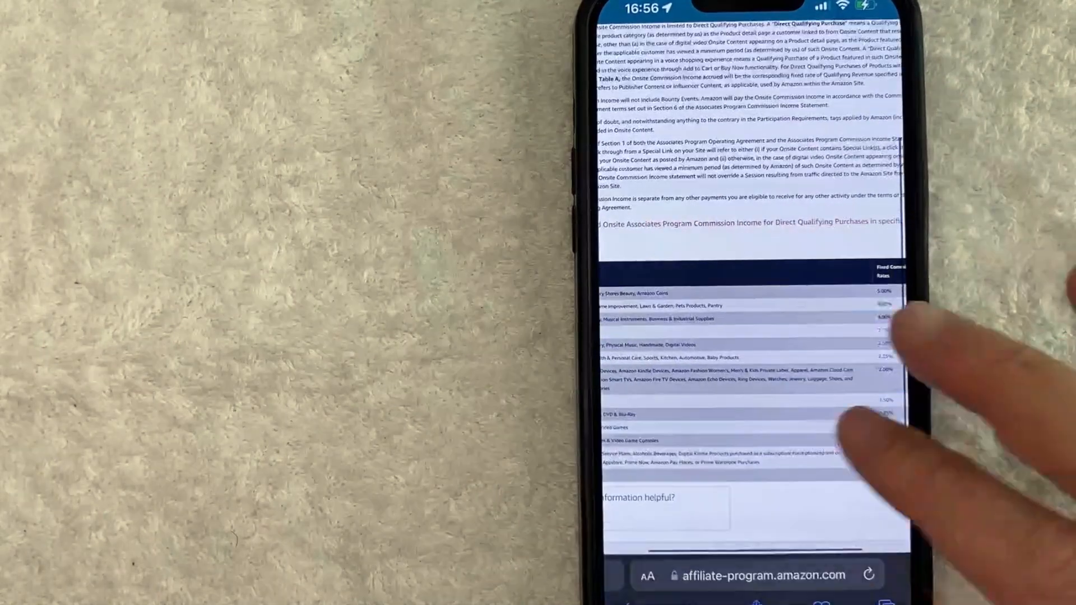
scroll("down", 3)
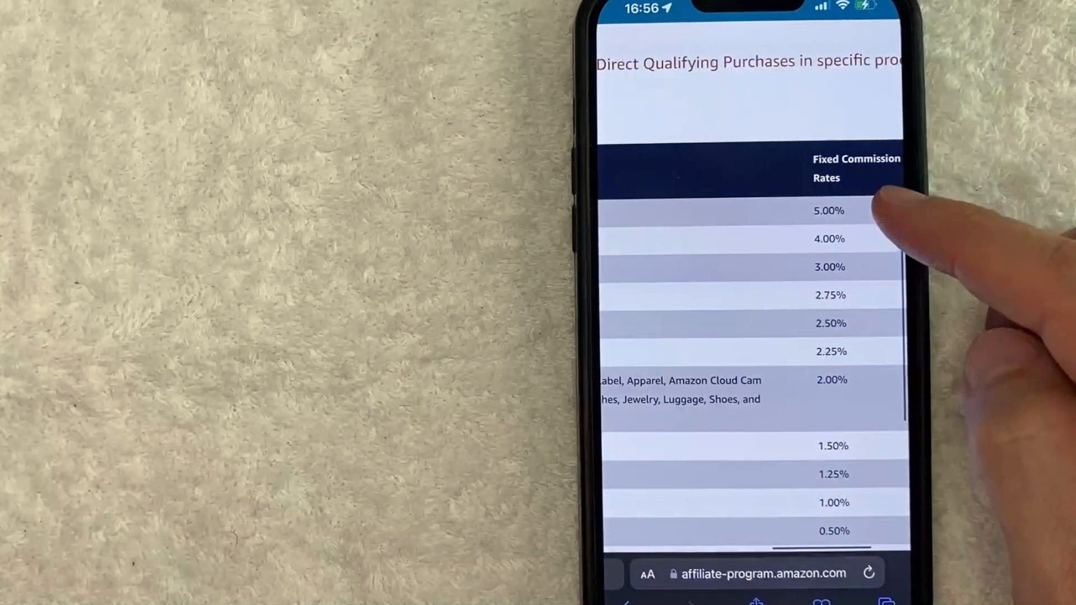
scroll("down", 3)
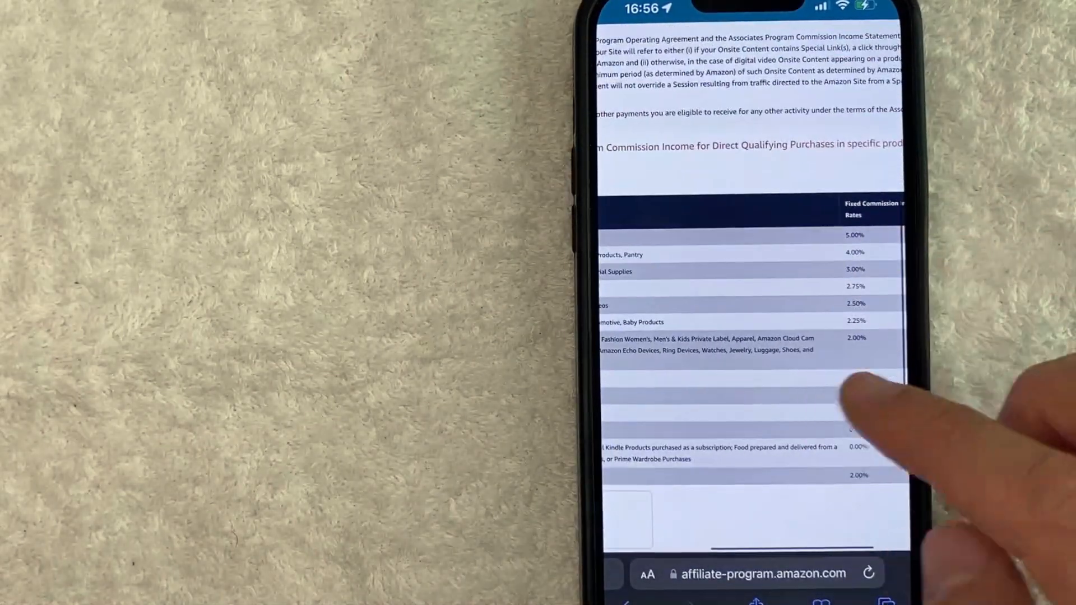
scroll("down", 3)
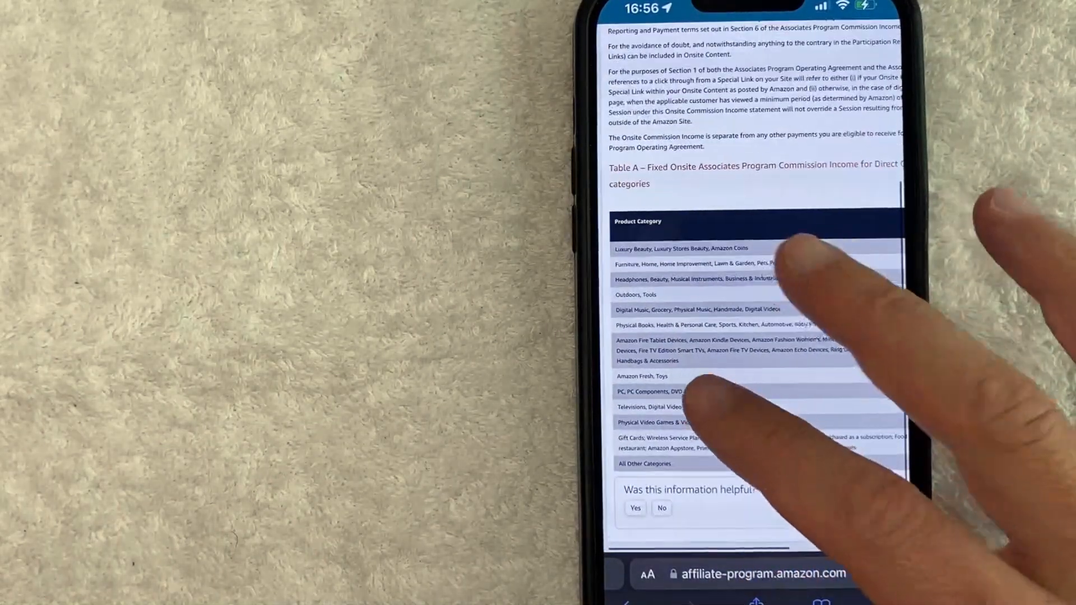
scroll("down", 3)
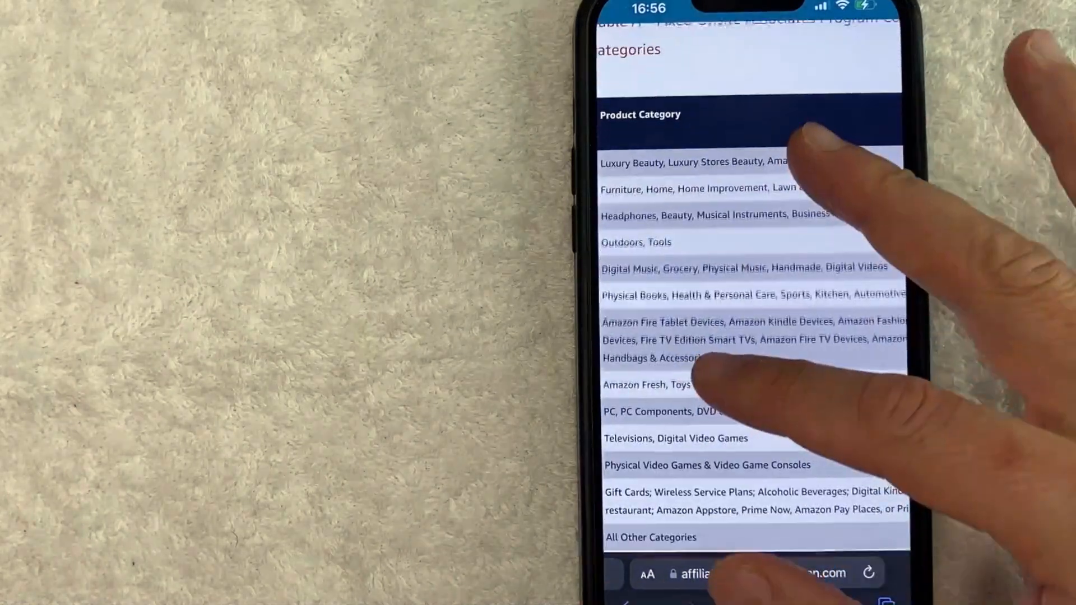
scroll("down", 3)
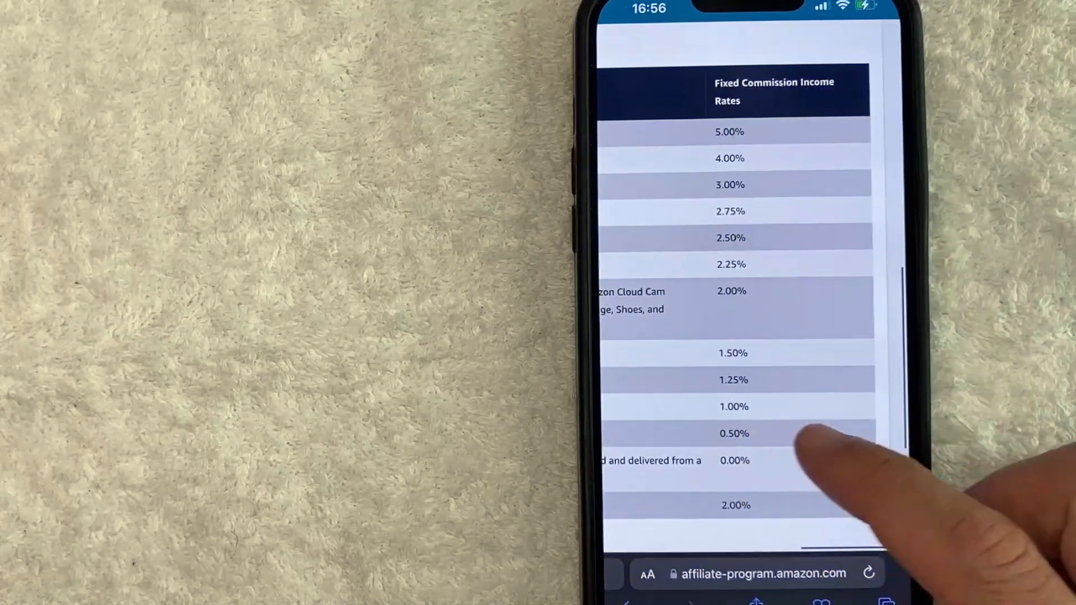
scroll("down", 3)
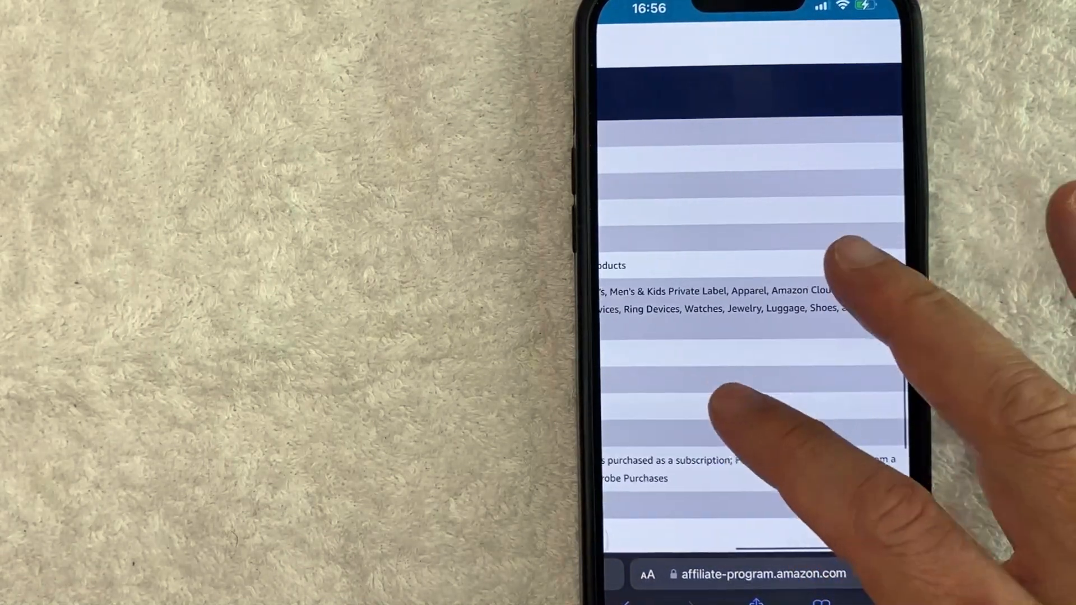